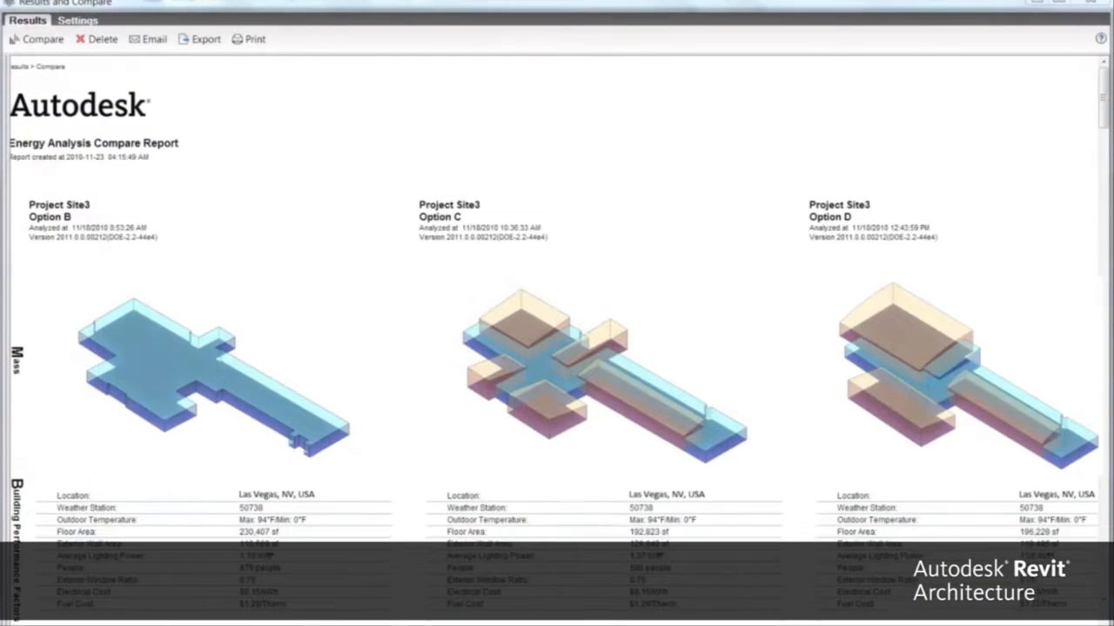
# Step: Scroll down through the Energy Analysis Compare Report of the three massing options
pyautogui.scroll(-3)
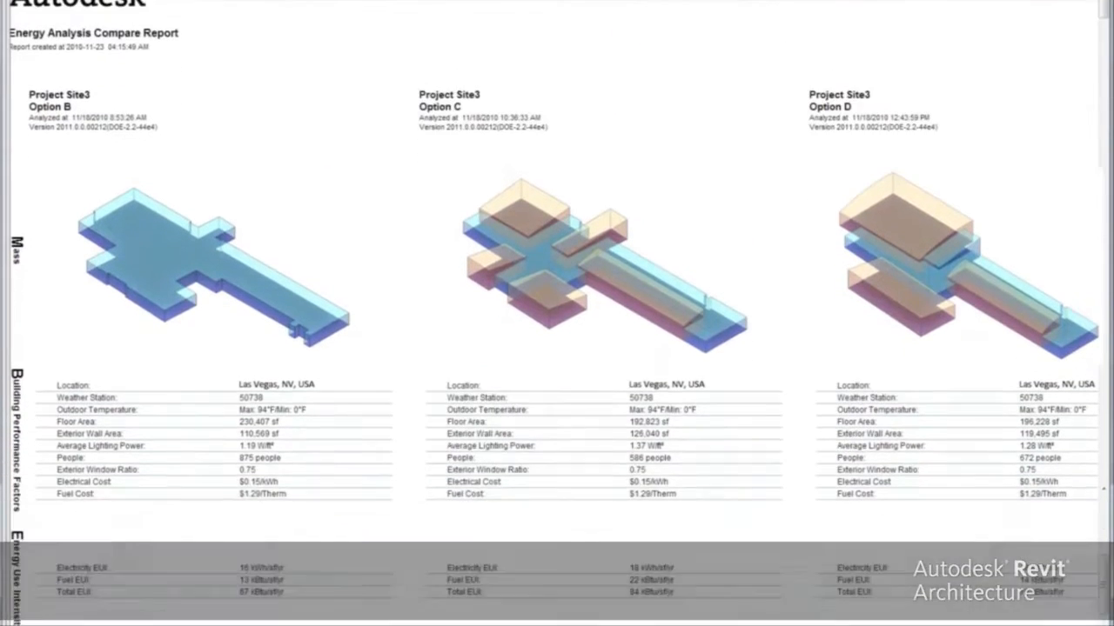
pyautogui.scroll(-3)
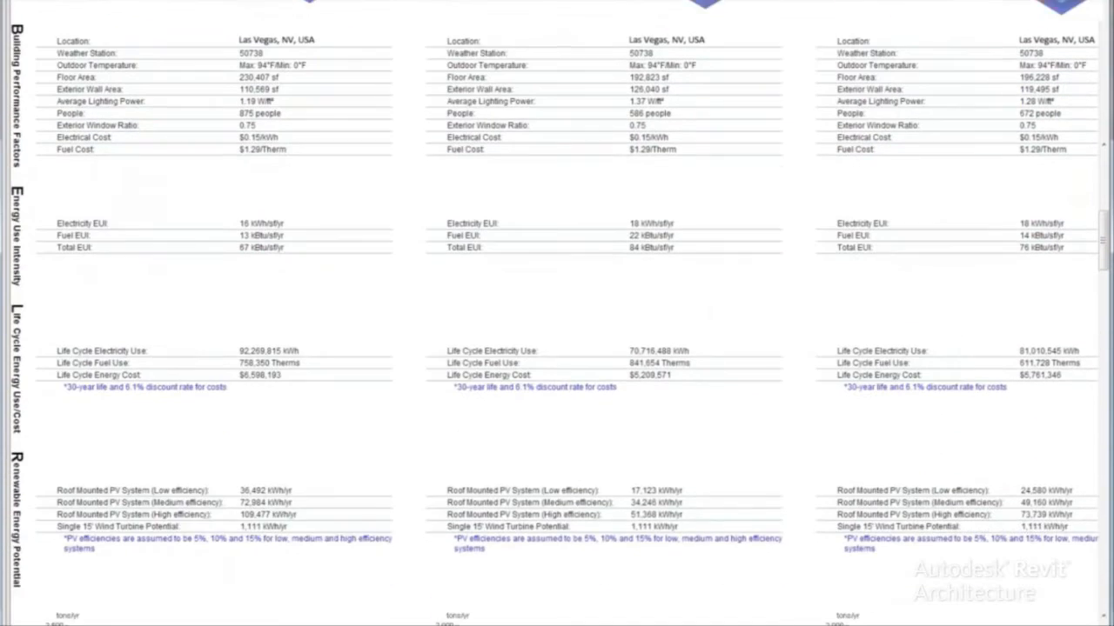
pyautogui.scroll(-3)
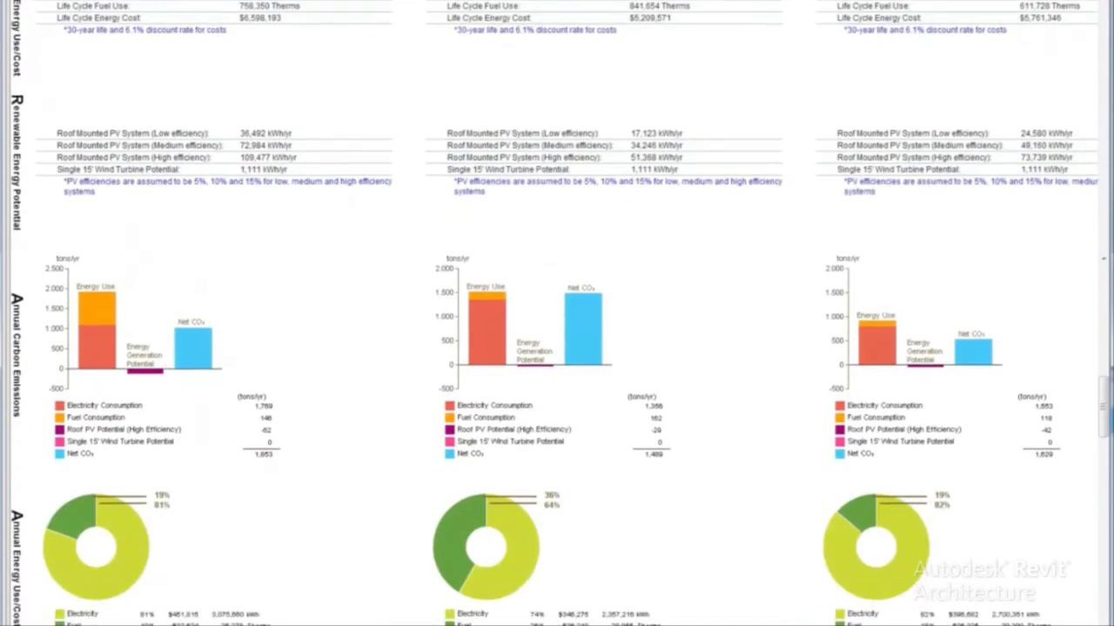
pyautogui.scroll(-3)
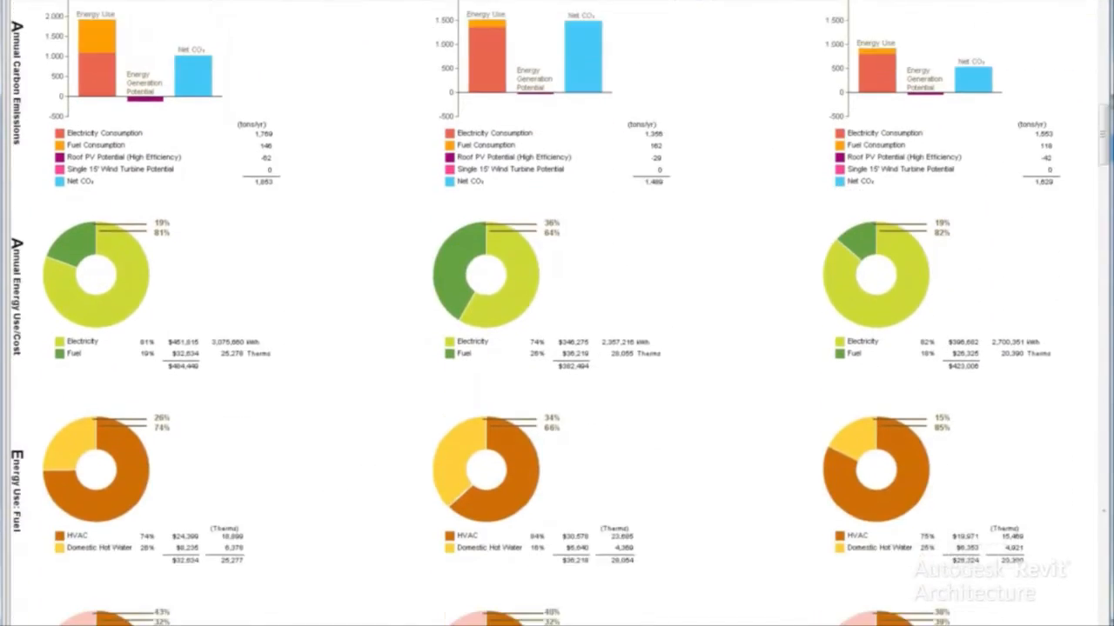
pyautogui.scroll(-3)
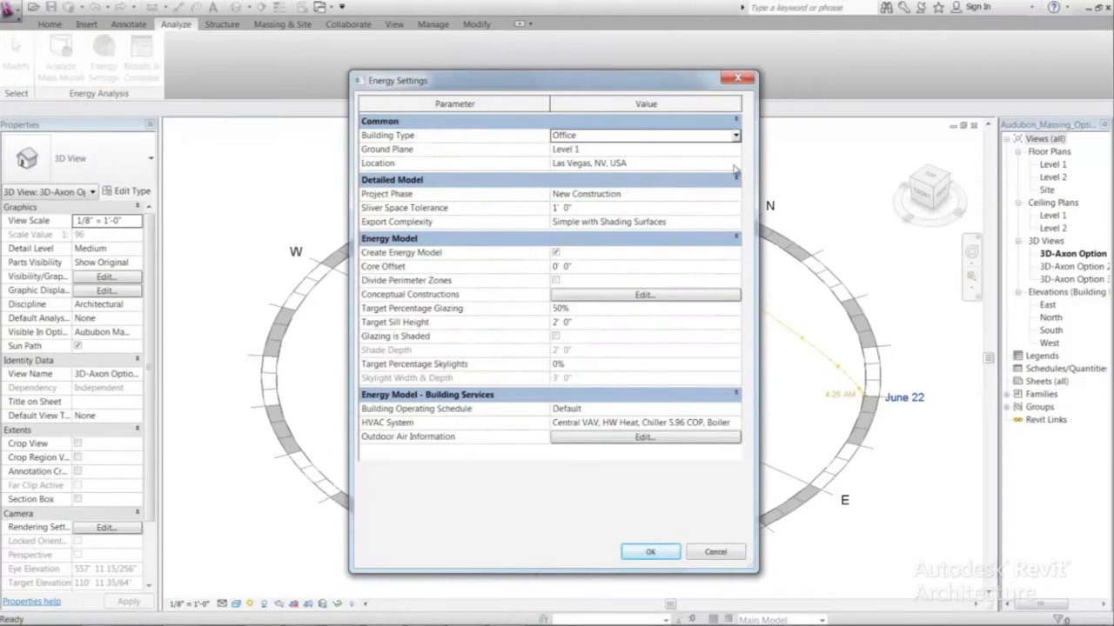
# Step: Review the Las Vegas, NV location and weather stations, then confirm the Office energy settings
pyautogui.click(644, 164)
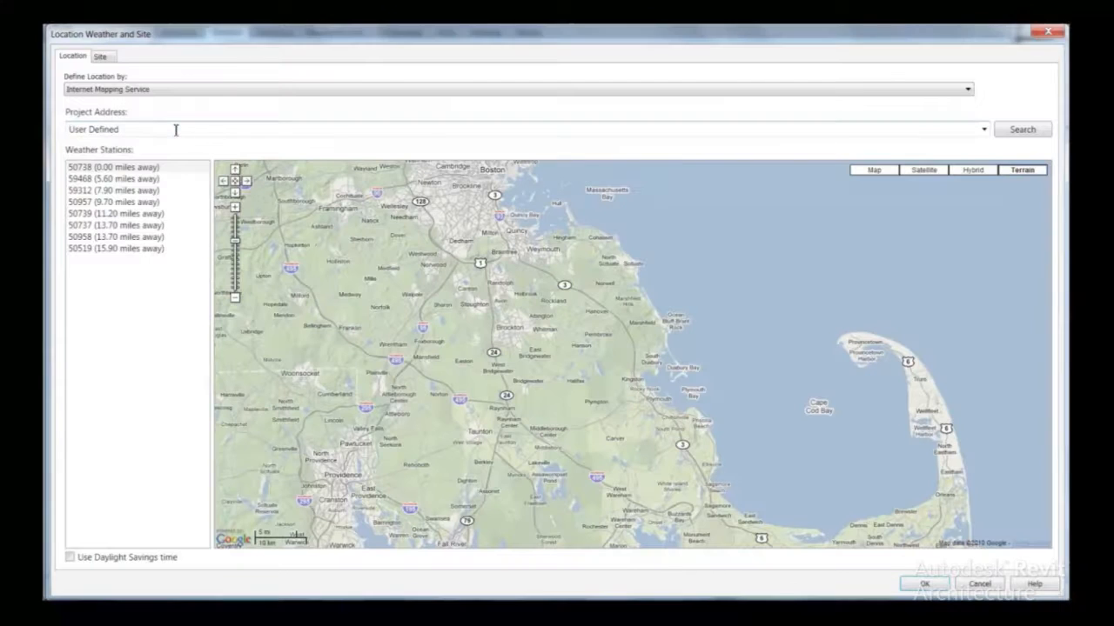
pyautogui.click(1021, 129)
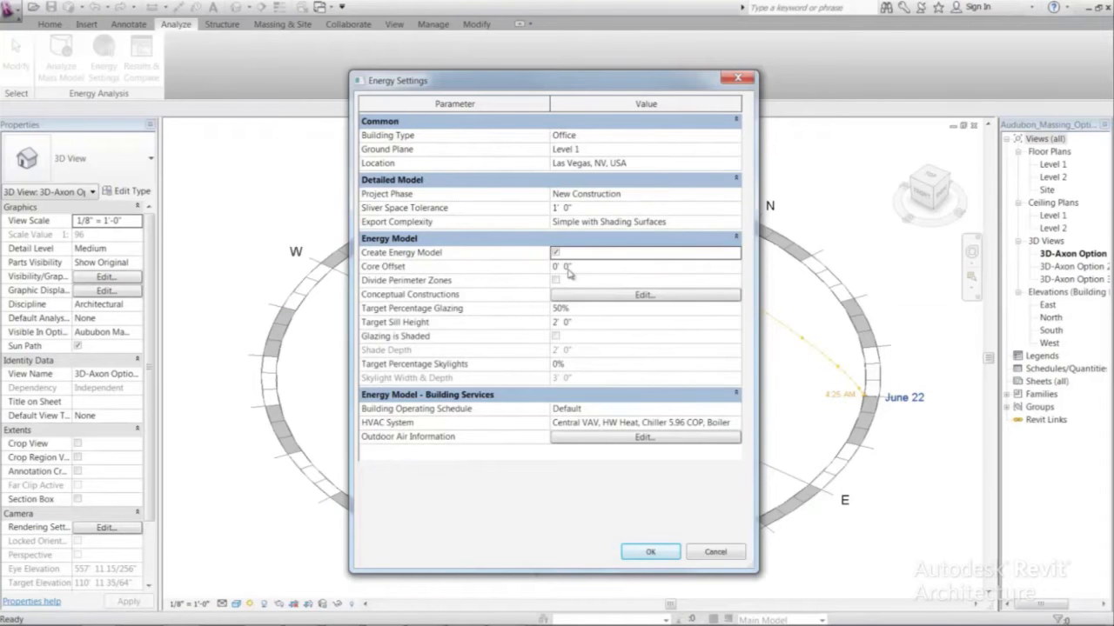
pyautogui.click(644, 266)
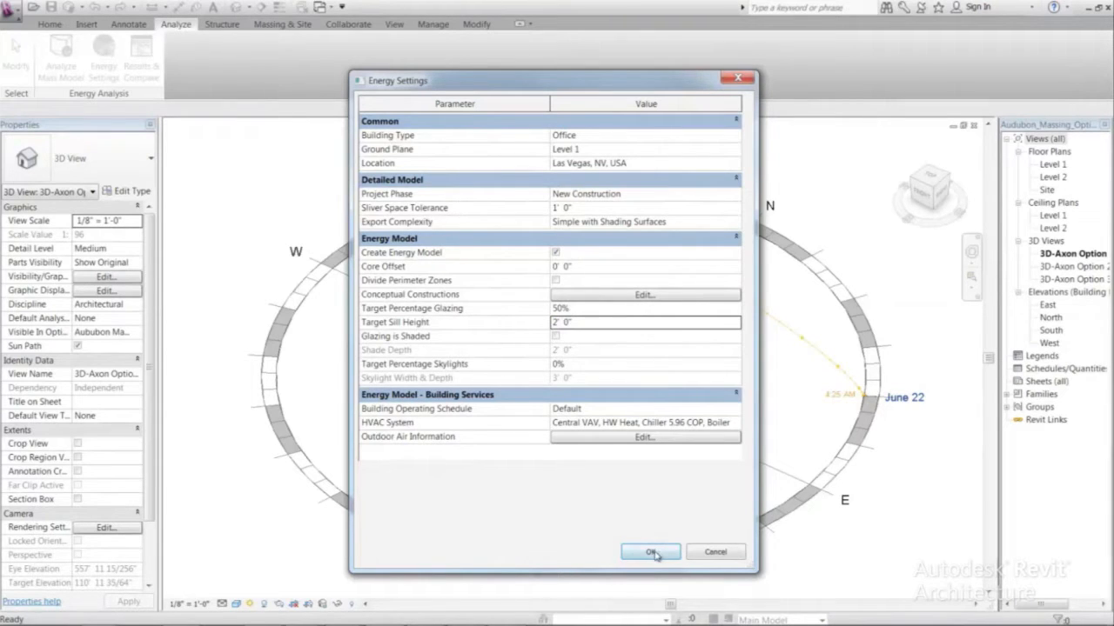
pyautogui.click(650, 551)
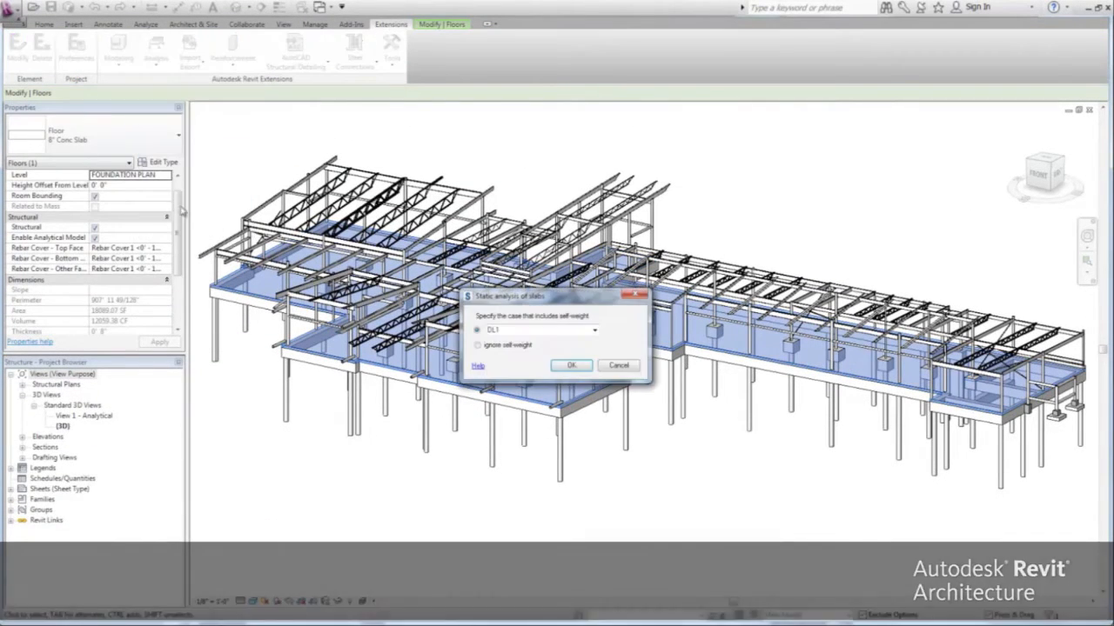
# Step: Run the slab static analysis with the DL1 self-weight case, meshing and computing displacements
pyautogui.click(570, 365)
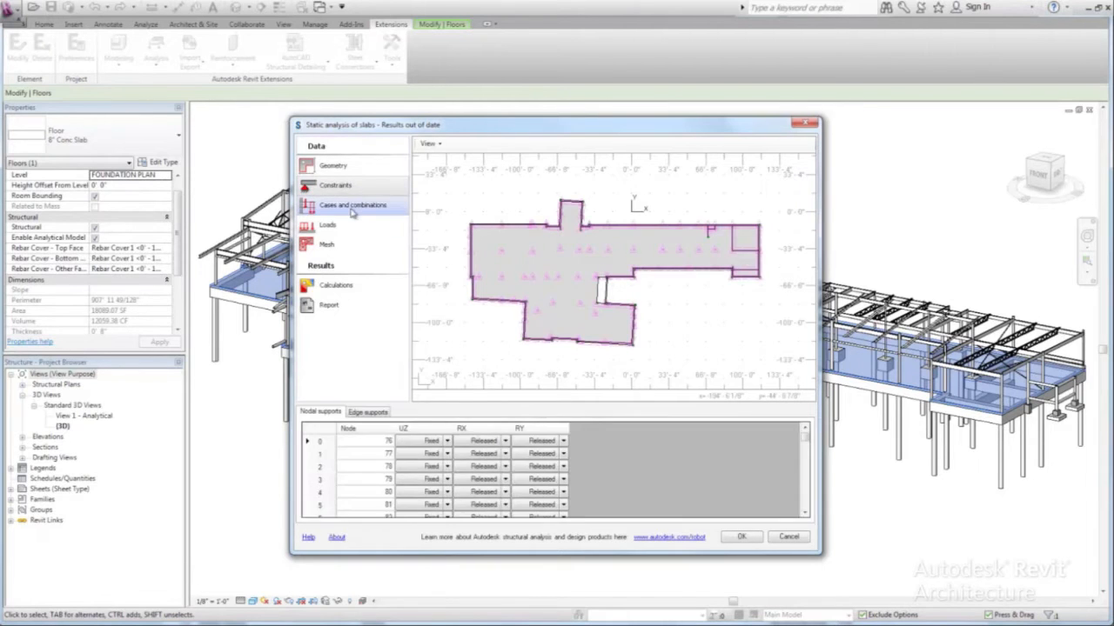
pyautogui.click(327, 224)
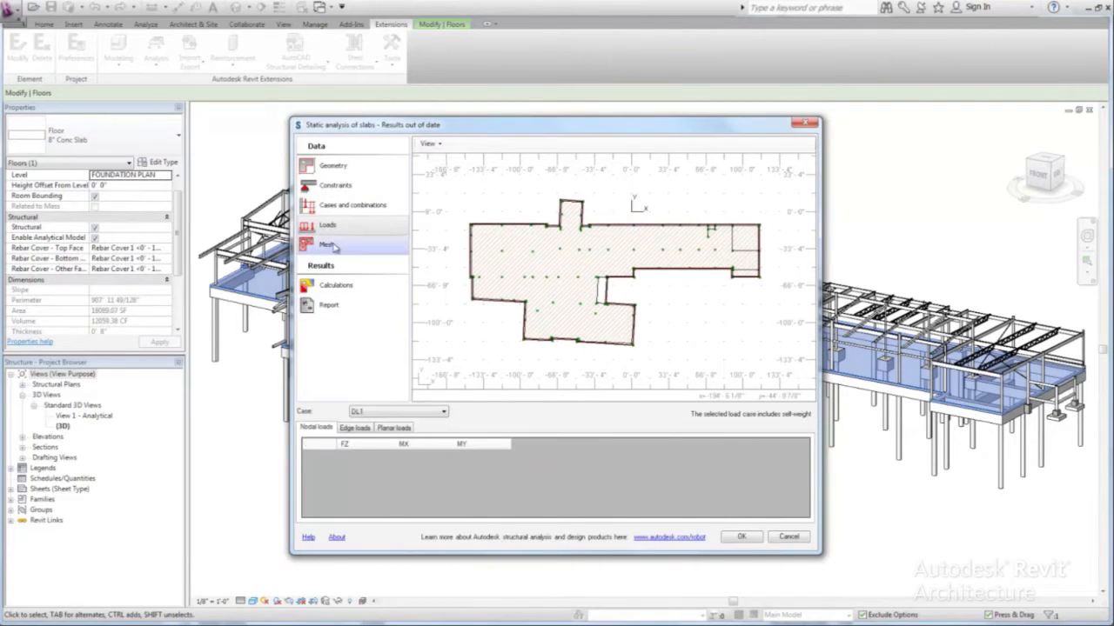
pyautogui.click(327, 243)
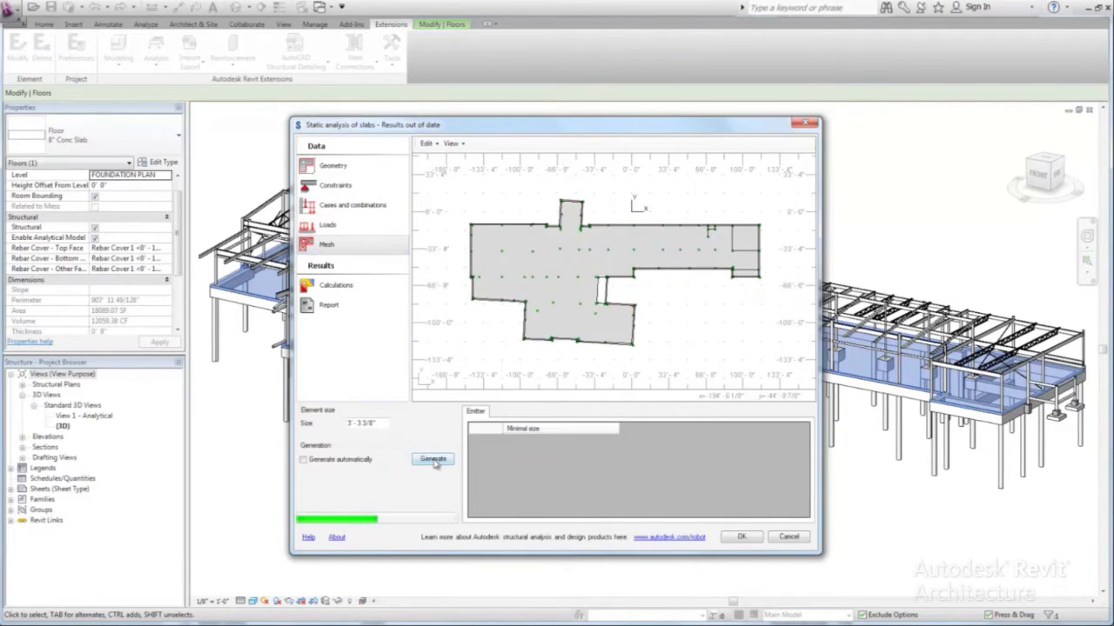
pyautogui.click(431, 460)
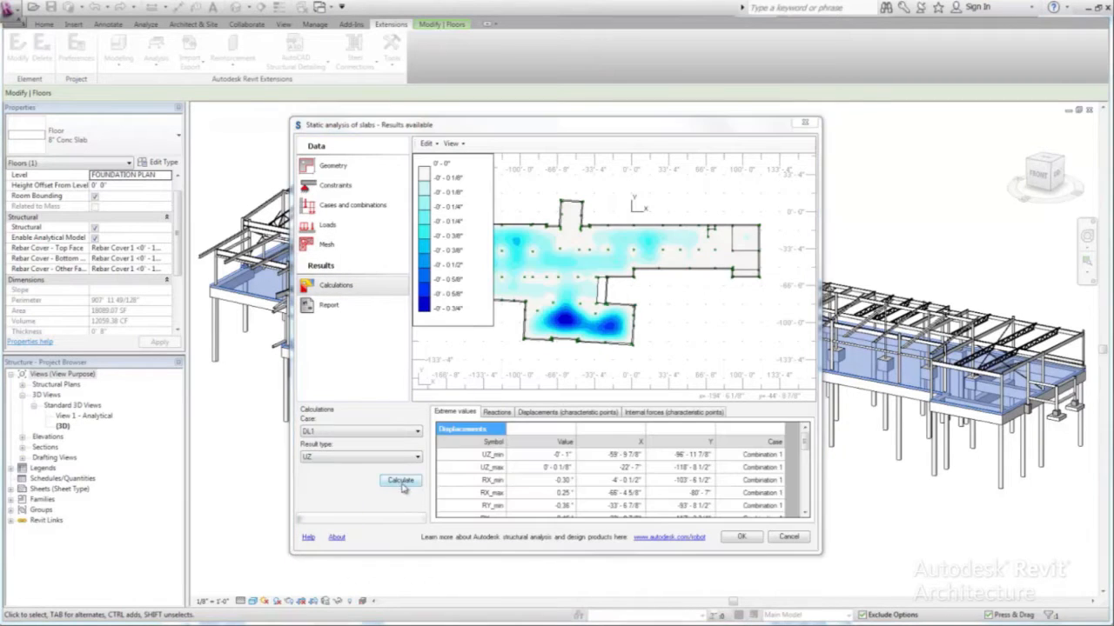
pyautogui.click(400, 480)
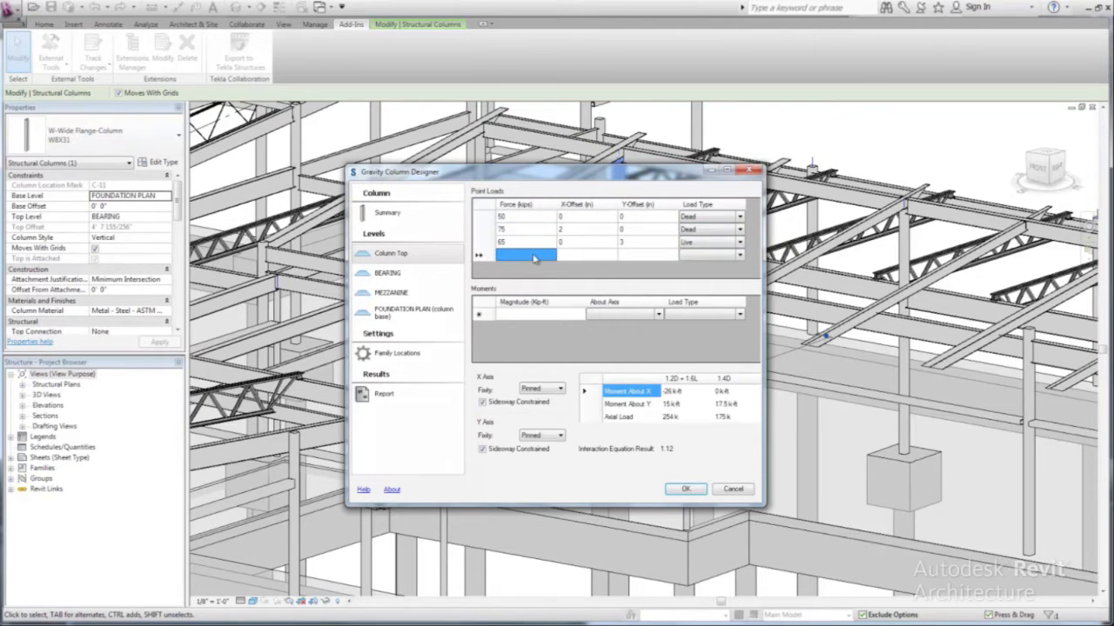
# Step: Review the failing gravity column design summary and switch to the MEP coordination model
pyautogui.click(387, 213)
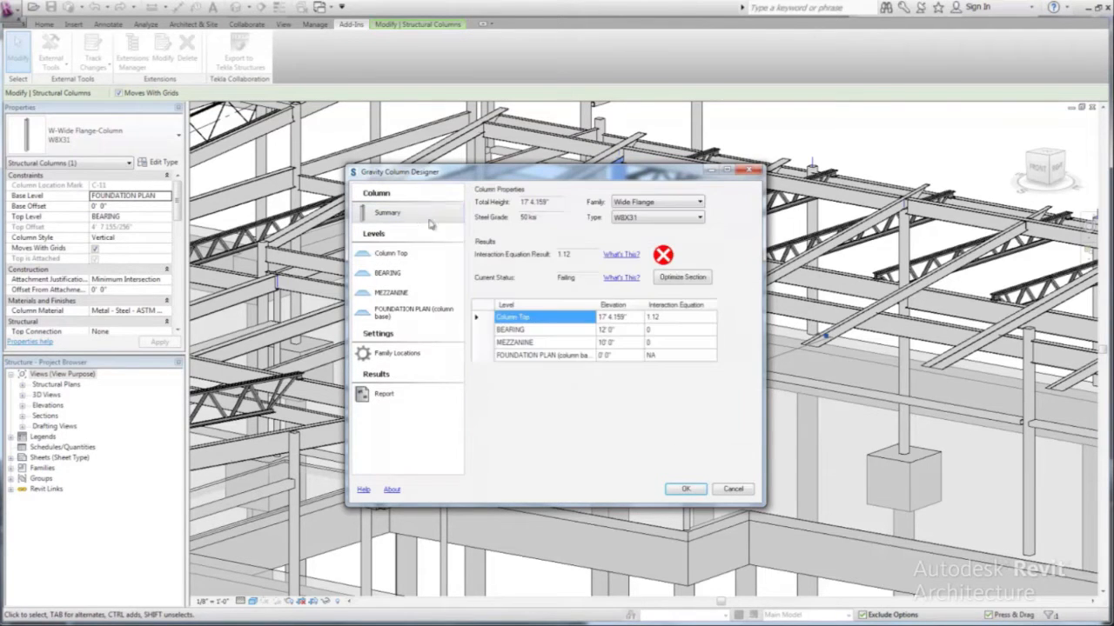
pyautogui.click(682, 276)
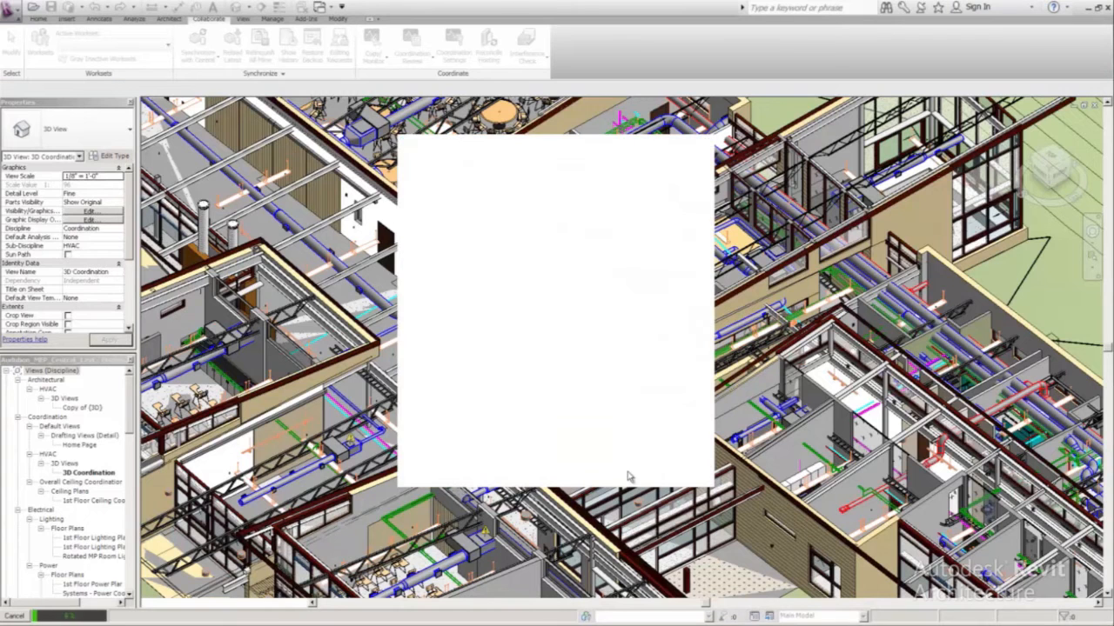
# Step: Run the Interference Check and show a structural framing versus duct clash in 3D
pyautogui.click(525, 45)
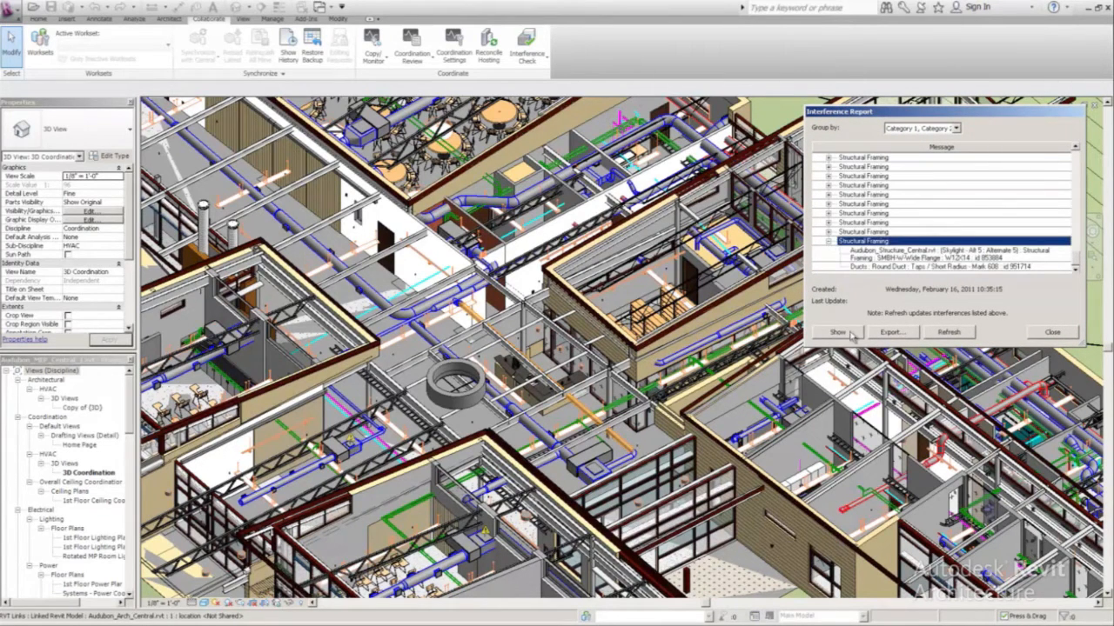
pyautogui.click(837, 332)
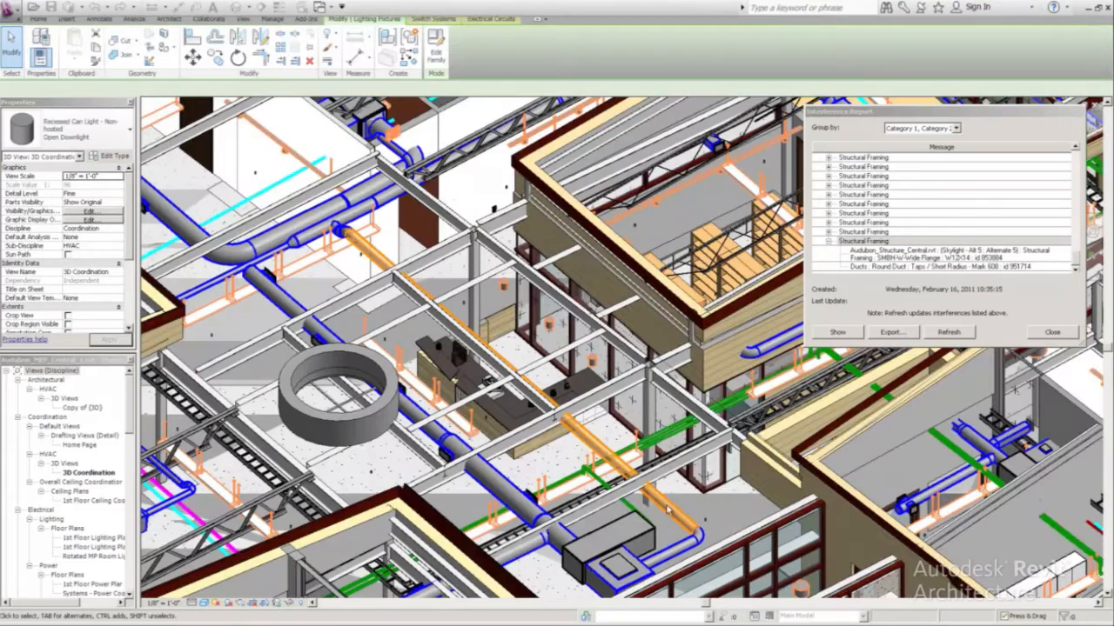
# Step: View the clash in section and plan and select the round duct elbow
pyautogui.click(209, 18)
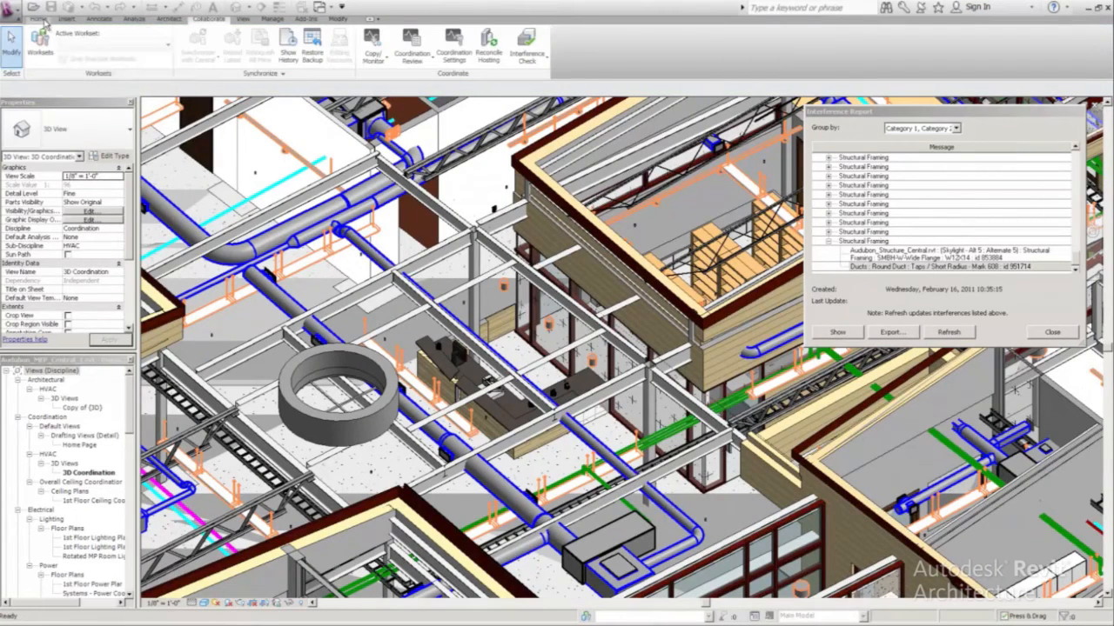
pyautogui.click(242, 17)
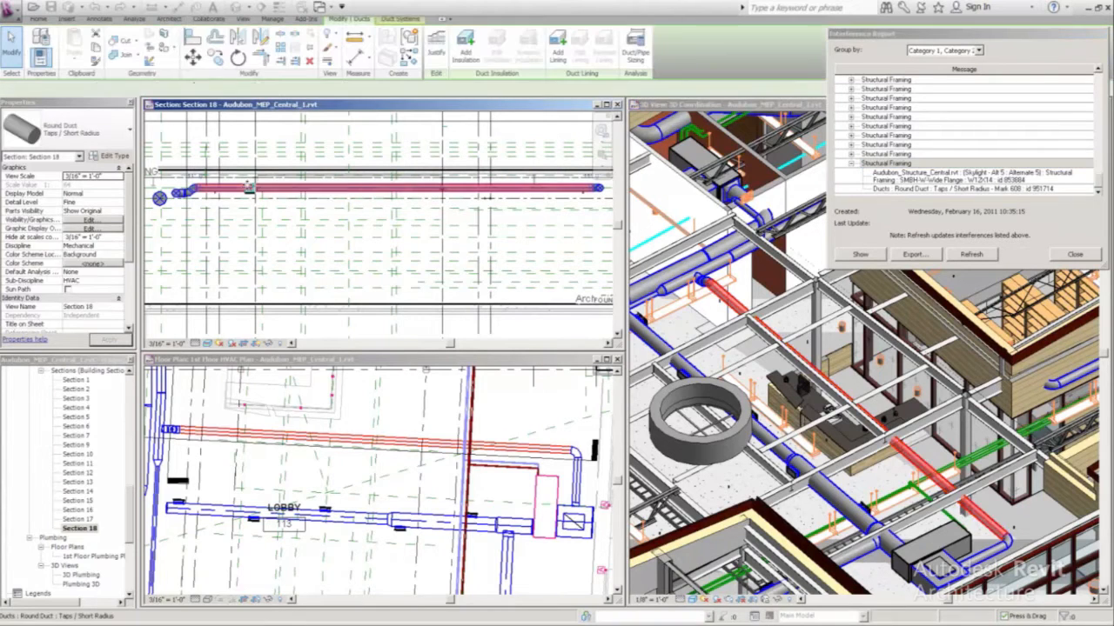
pyautogui.click(209, 17)
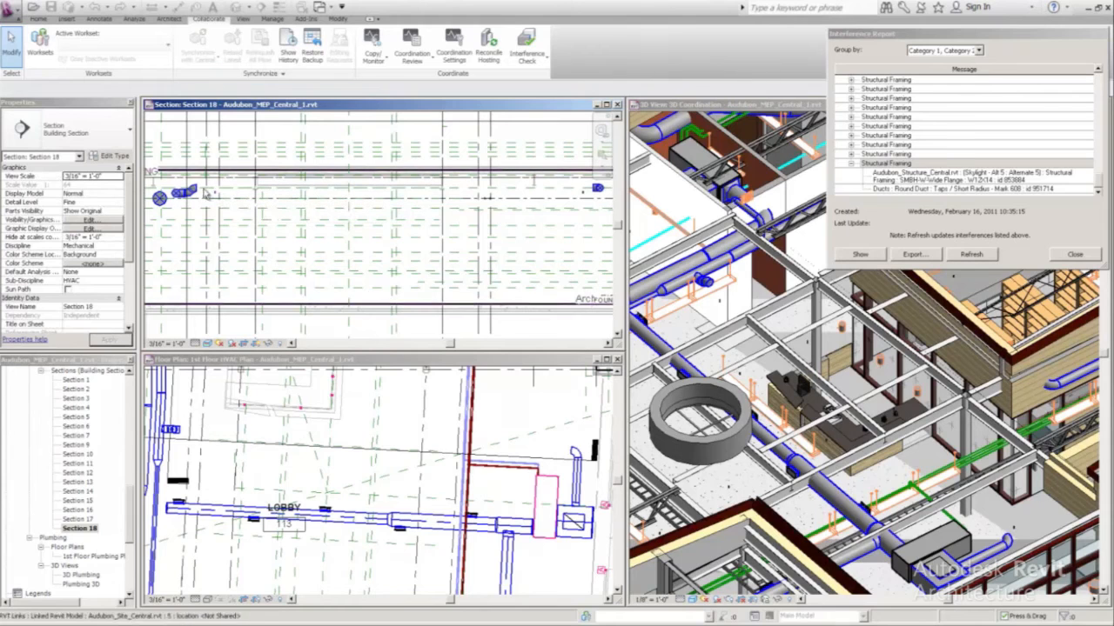
pyautogui.click(174, 195)
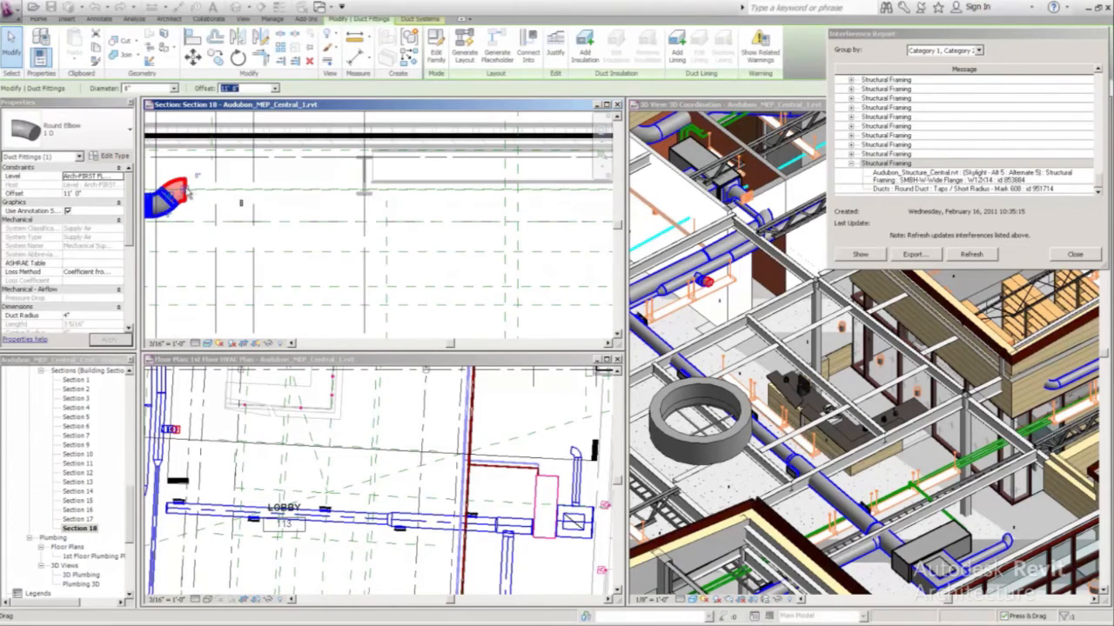